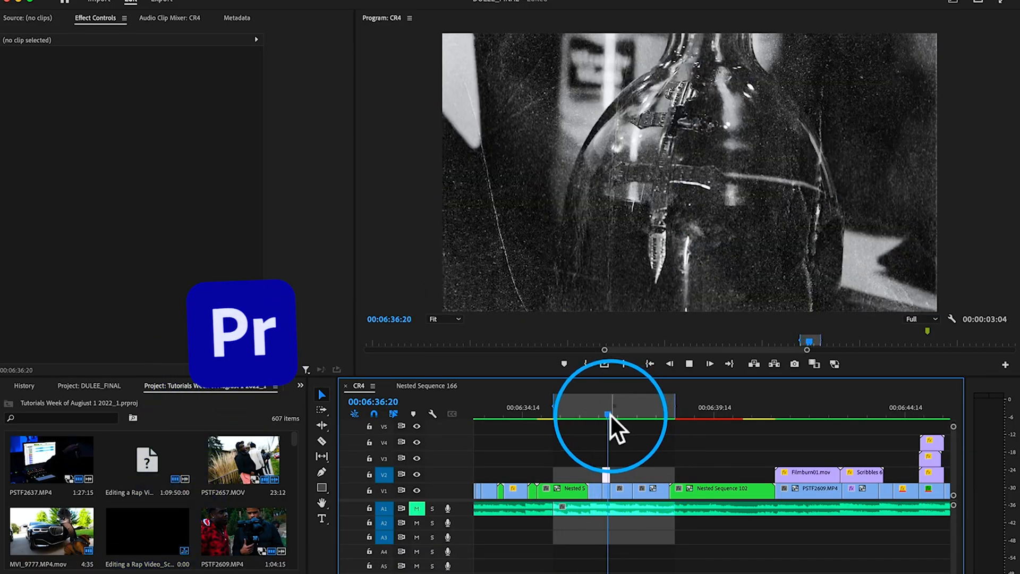
Move the playhead to 00:06:37:12, the frame of the man holding a phone.
{"action": "left_click_drag", "start_coordinate": [608, 414], "coordinate": [642, 414]}
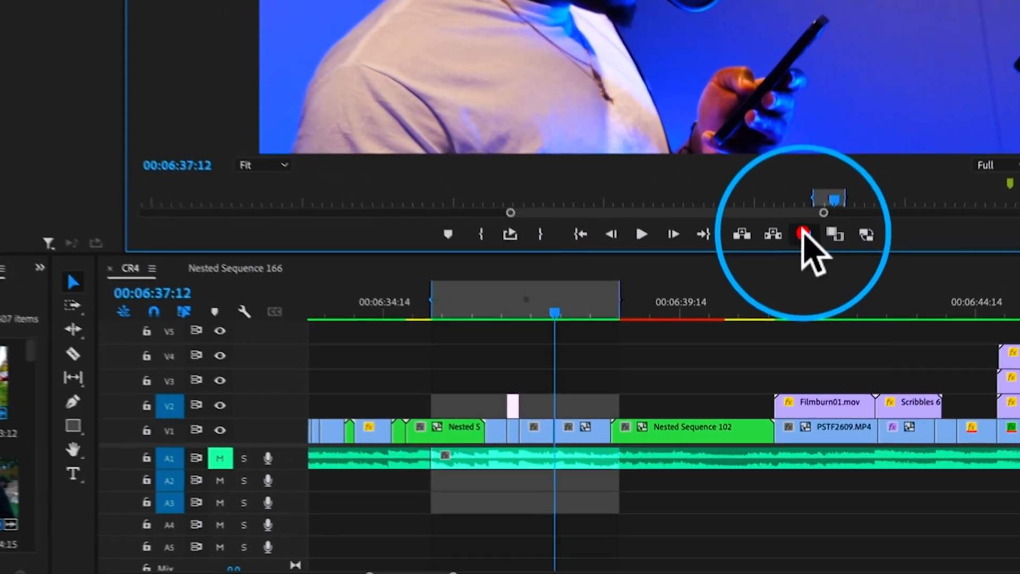
Start exporting the current frame as a JPEG named 1 and browse for a save folder.
{"action": "left_click", "coordinate": [805, 235]}
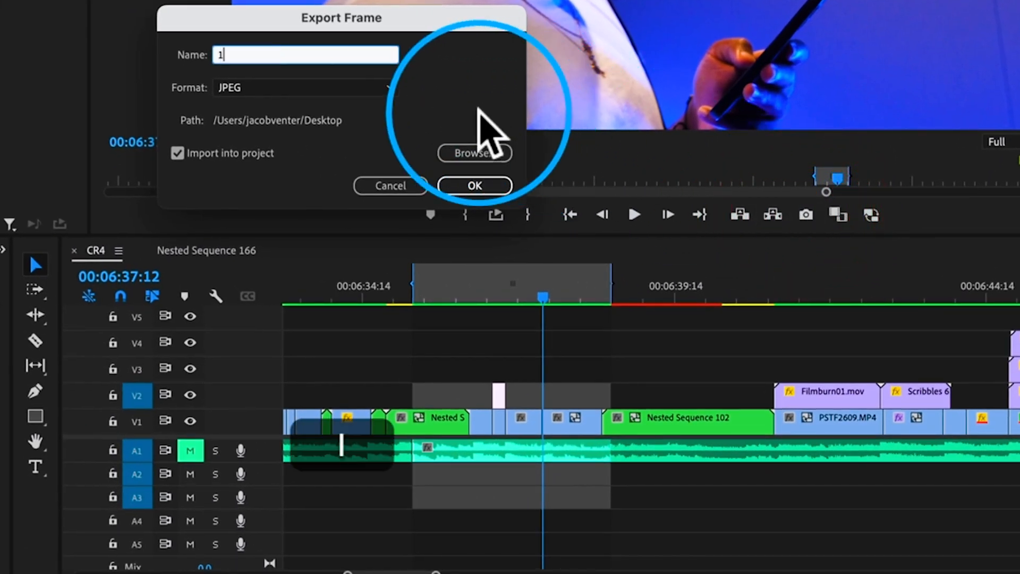
{"action": "mouse_move", "coordinate": [474, 153]}
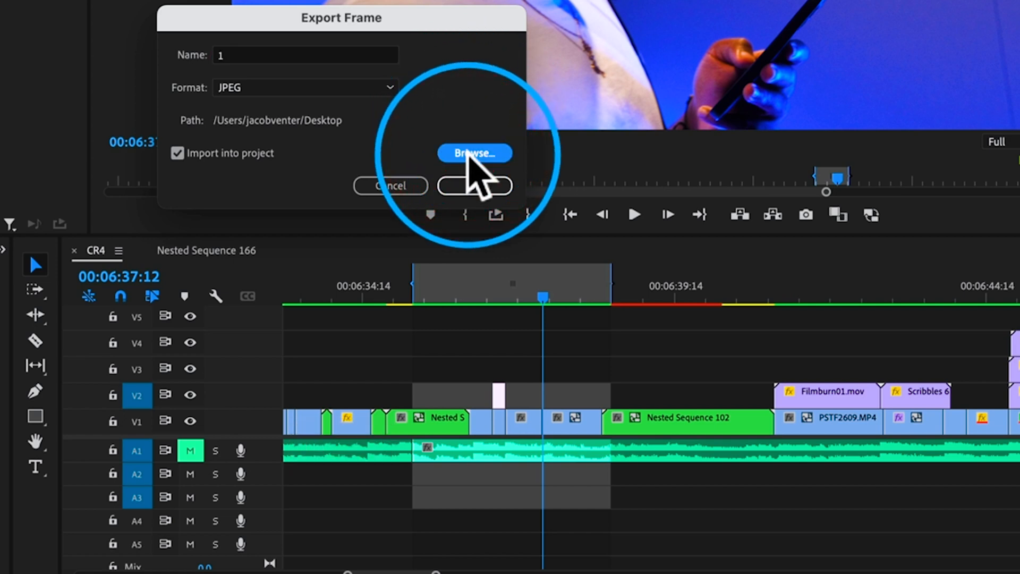
{"action": "left_click", "coordinate": [474, 153]}
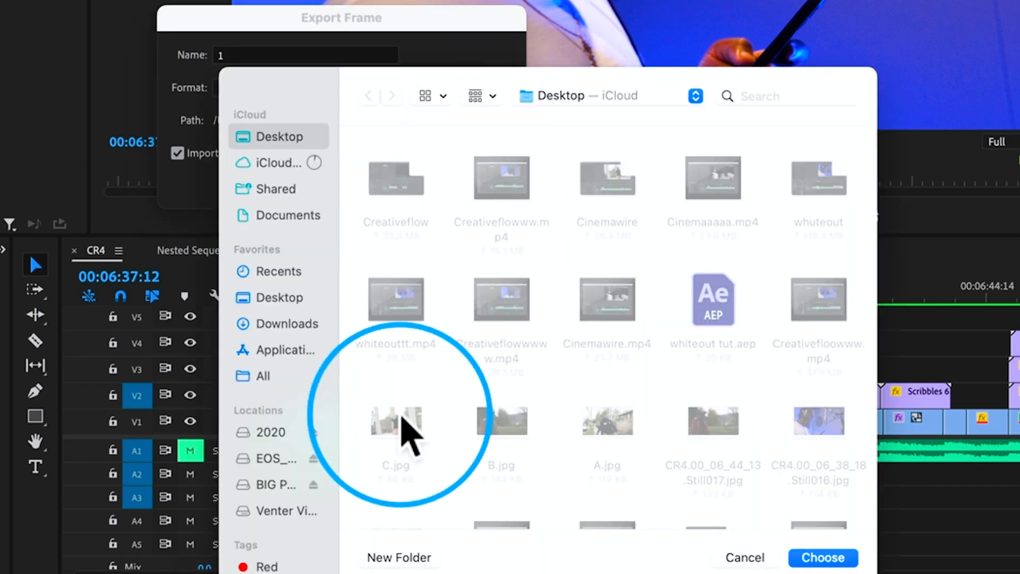